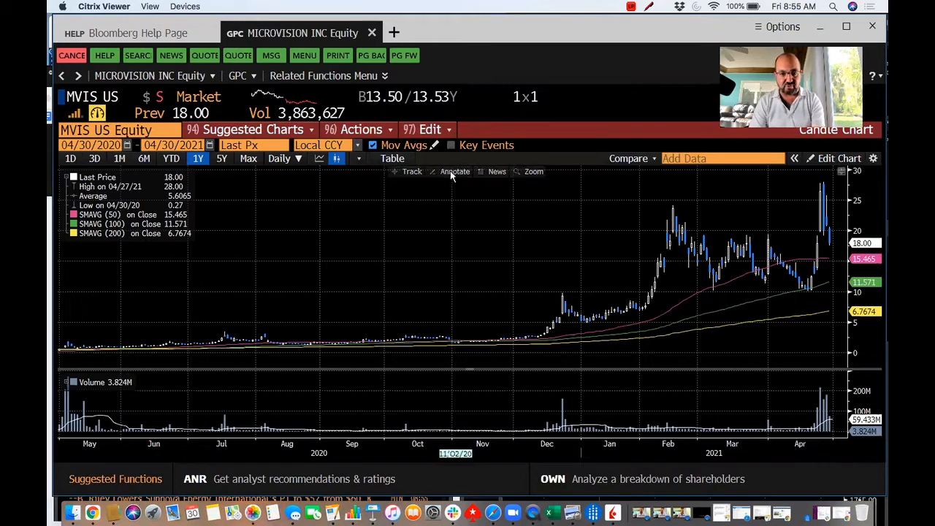
- Turn on annotation mode on MicroVision's one-year price chart
{"action": "left_click", "coordinate": [455, 171]}
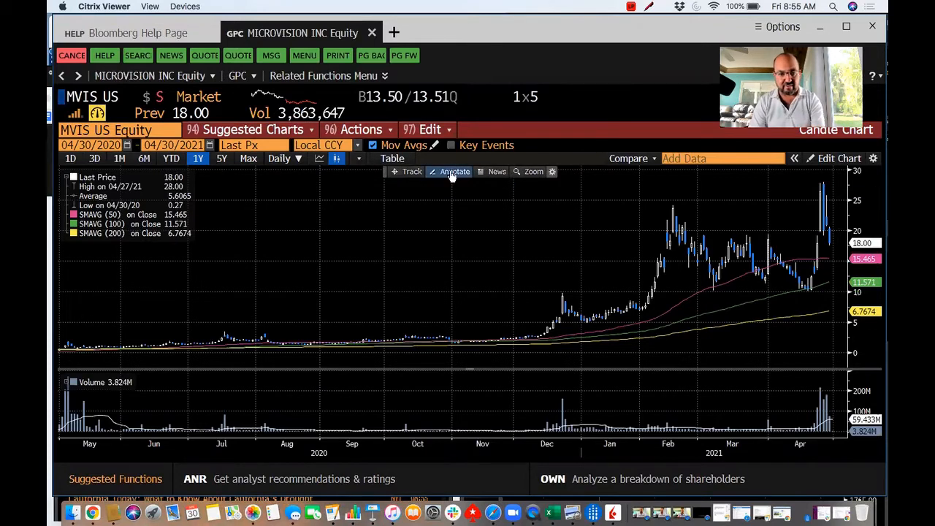
{"action": "left_click", "coordinate": [454, 171]}
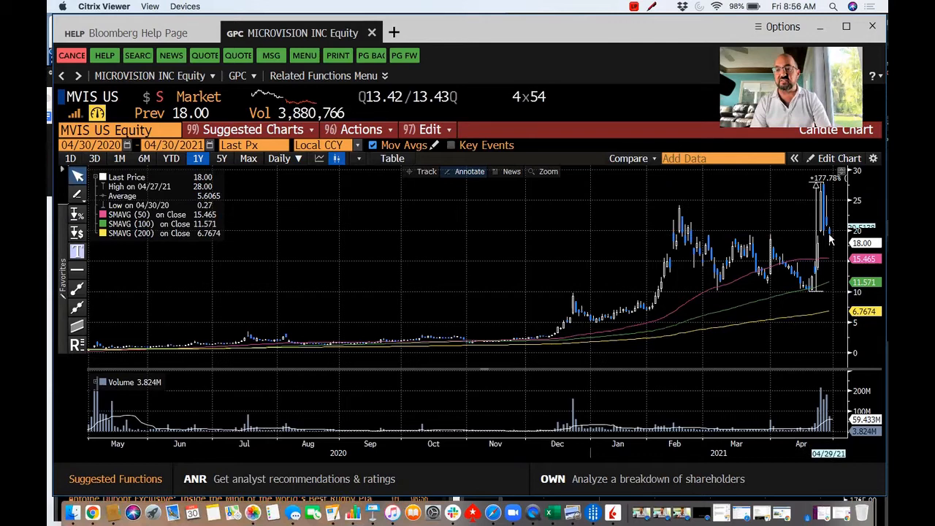
{"action": "mouse_move", "coordinate": [820, 192]}
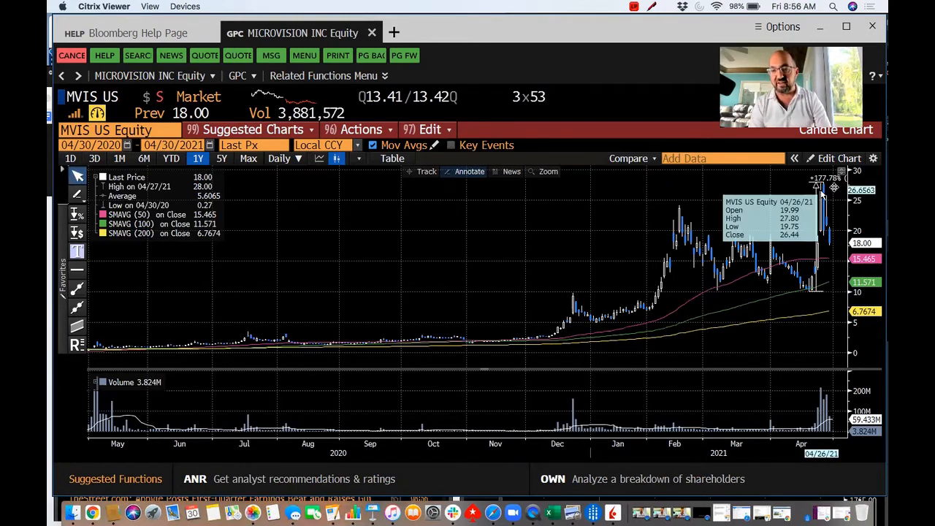
{"action": "mouse_move", "coordinate": [826, 212]}
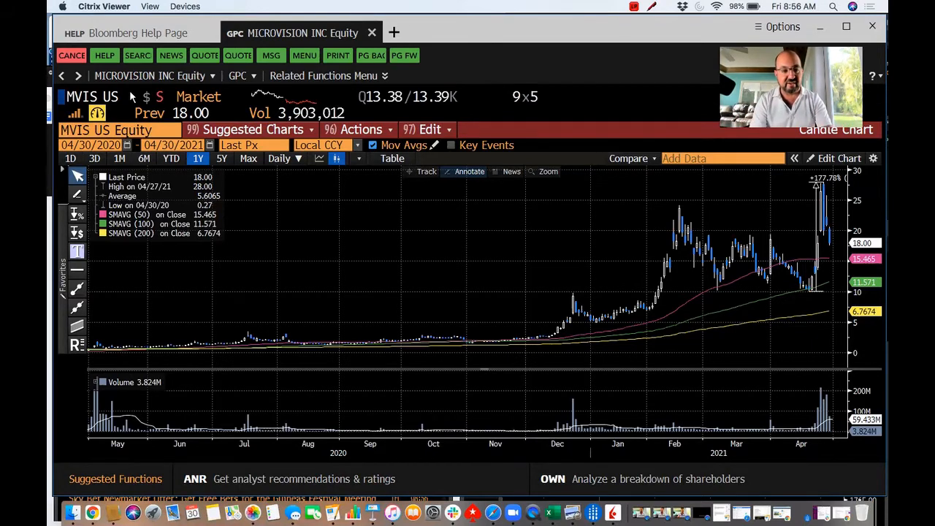
{"action": "type", "text": "DES"}
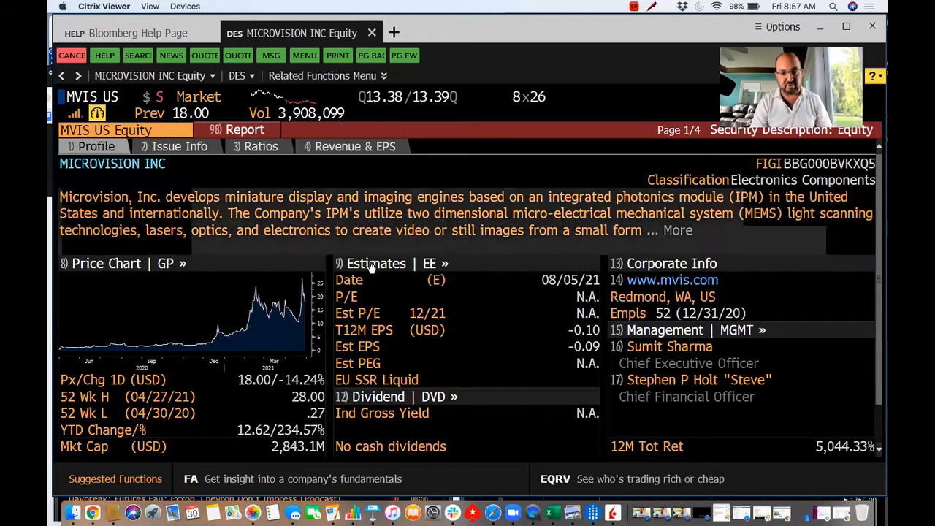
{"action": "left_click", "coordinate": [375, 263]}
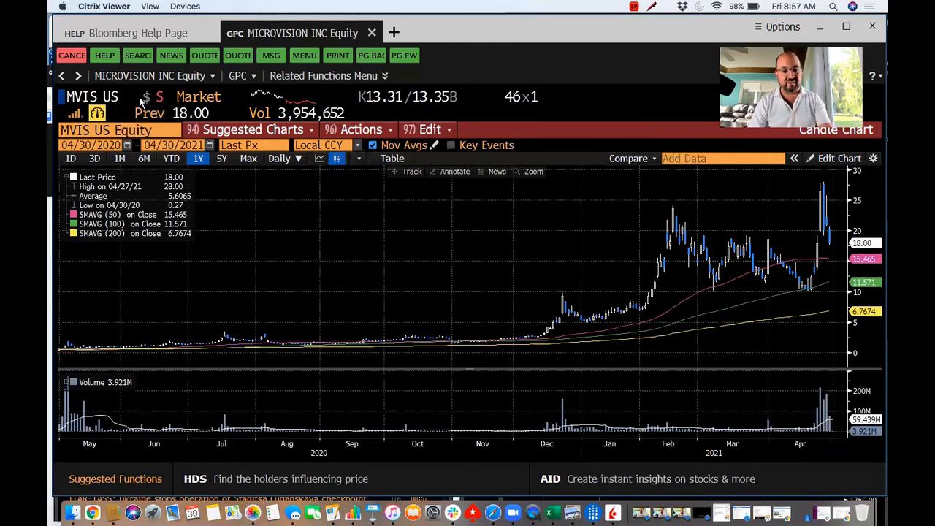
- Show all Russell 2000 securities in the SIA short interest analysis
{"action": "type", "text": "SIA"}
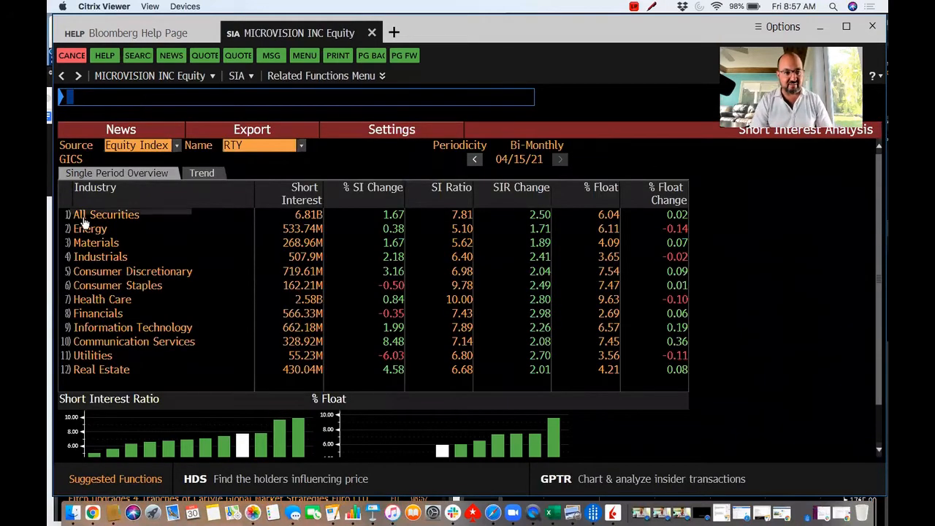
{"action": "left_click", "coordinate": [106, 214]}
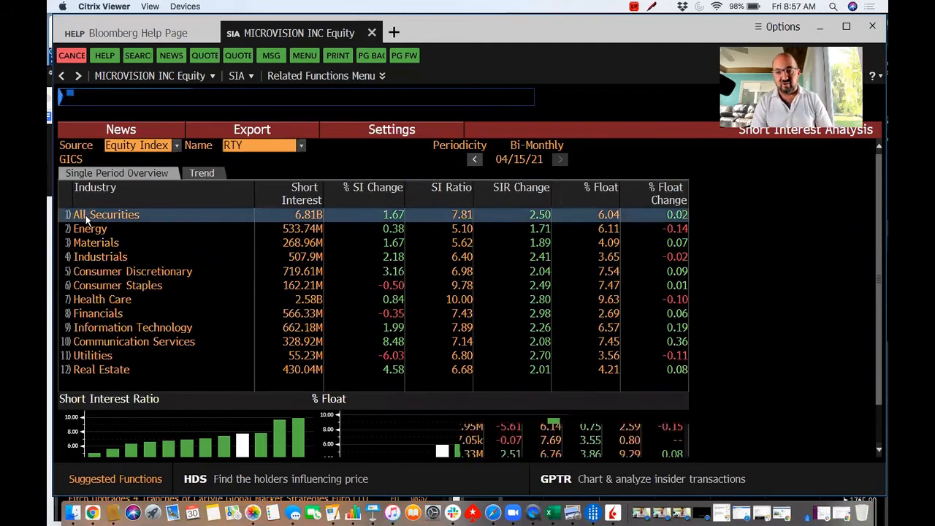
{"action": "left_click", "coordinate": [106, 214]}
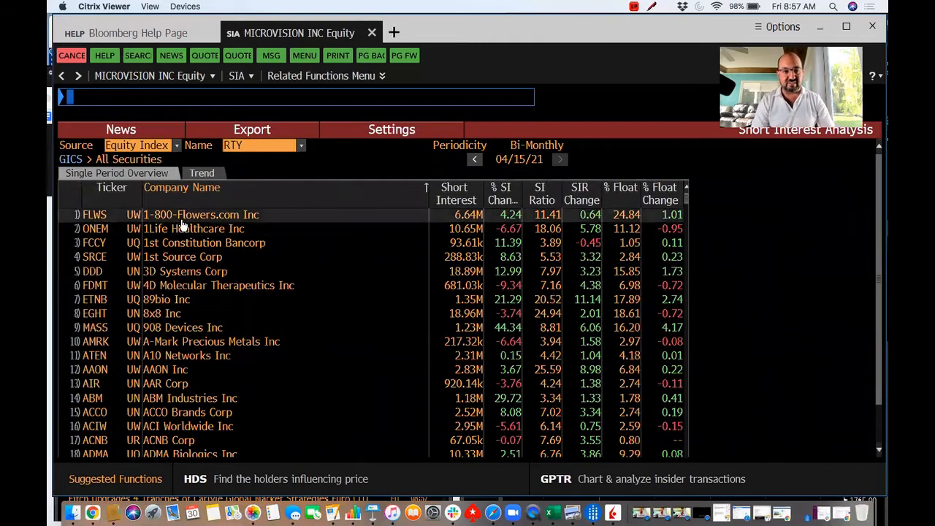
{"action": "mouse_move", "coordinate": [255, 191]}
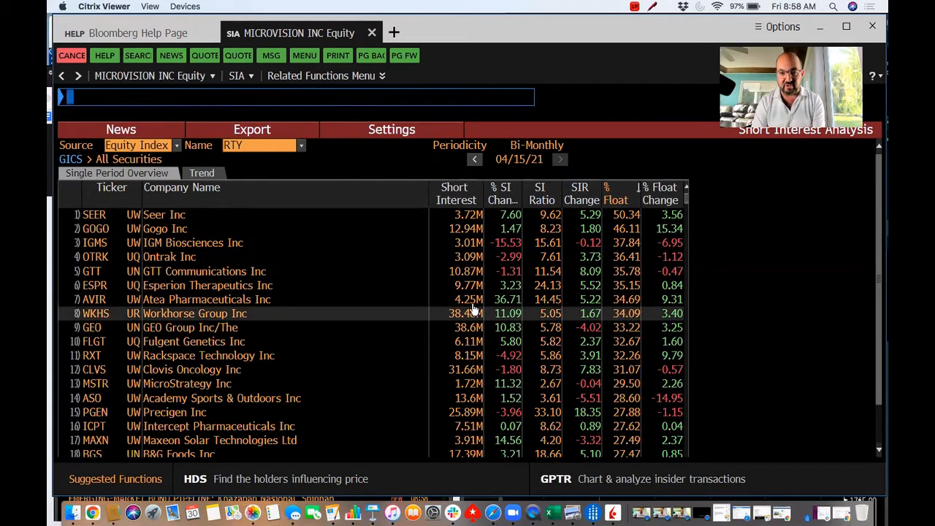
{"action": "mouse_move", "coordinate": [500, 319]}
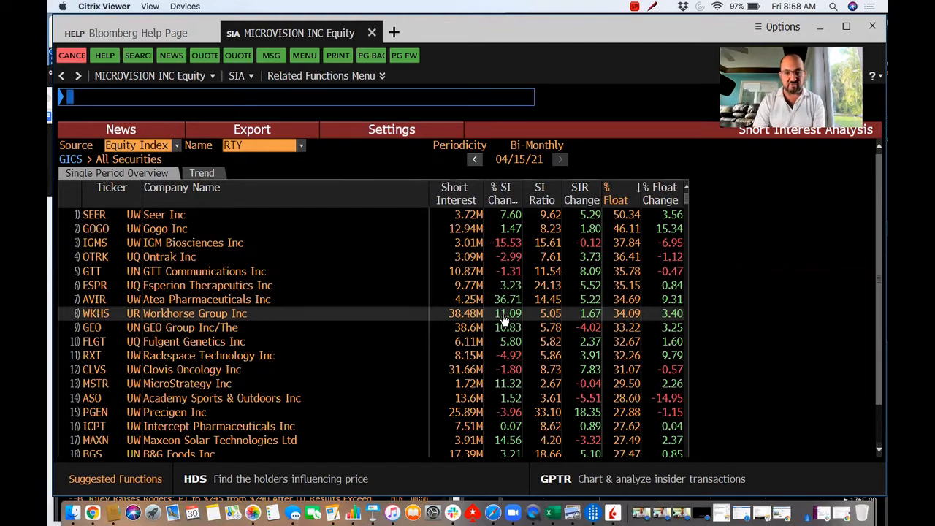
{"action": "mouse_move", "coordinate": [486, 322]}
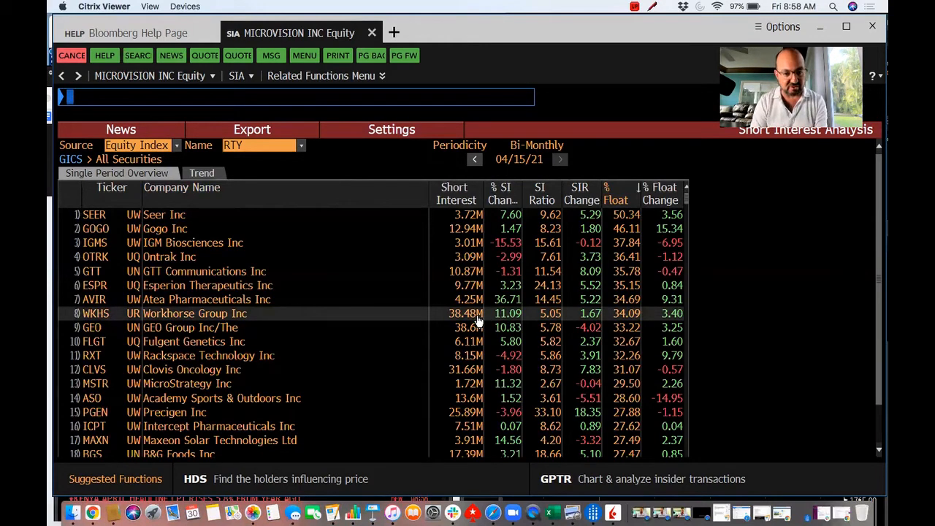
{"action": "mouse_move", "coordinate": [240, 334]}
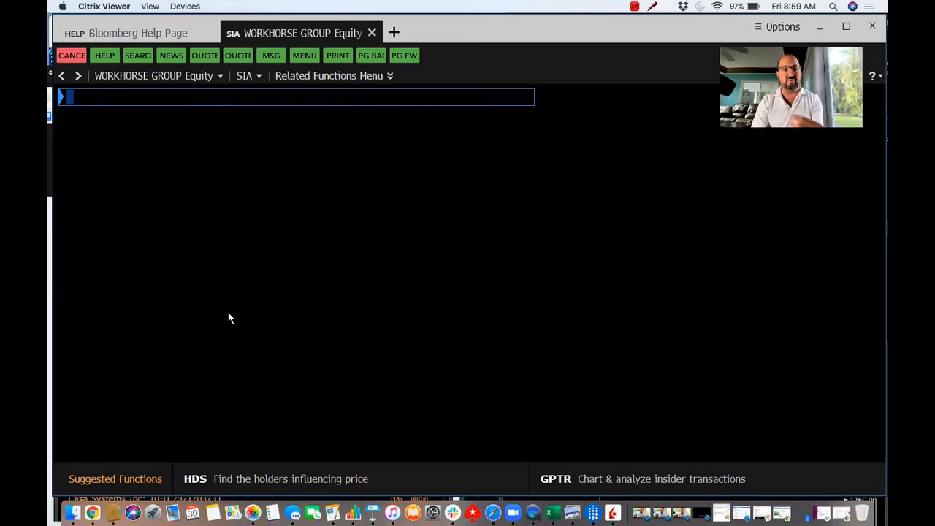
- Enter GPC to bring up the short interest history chart
{"action": "type", "text": "GPC"}
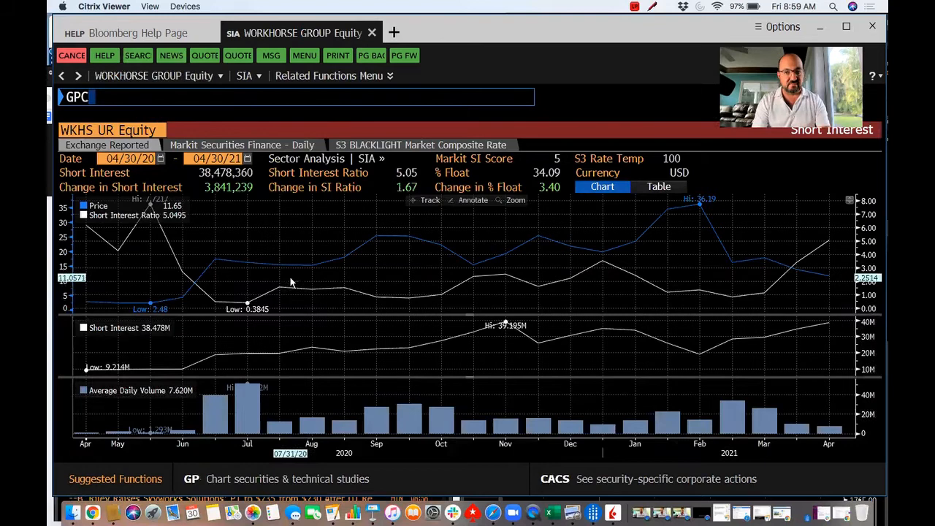